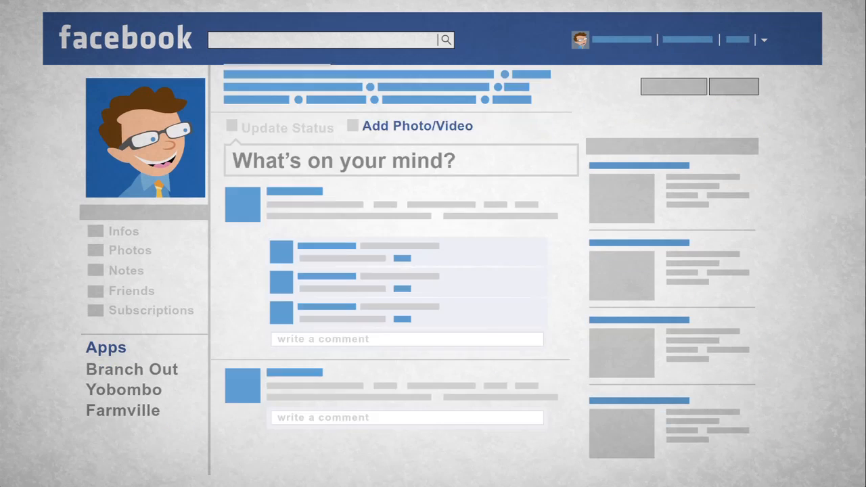
{"action": "left_click", "coordinate": [131, 370]}
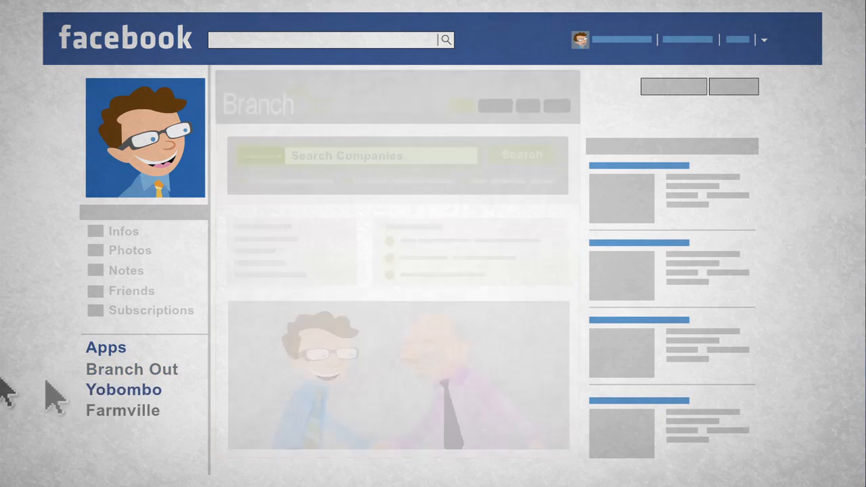
{"action": "left_click", "coordinate": [123, 390]}
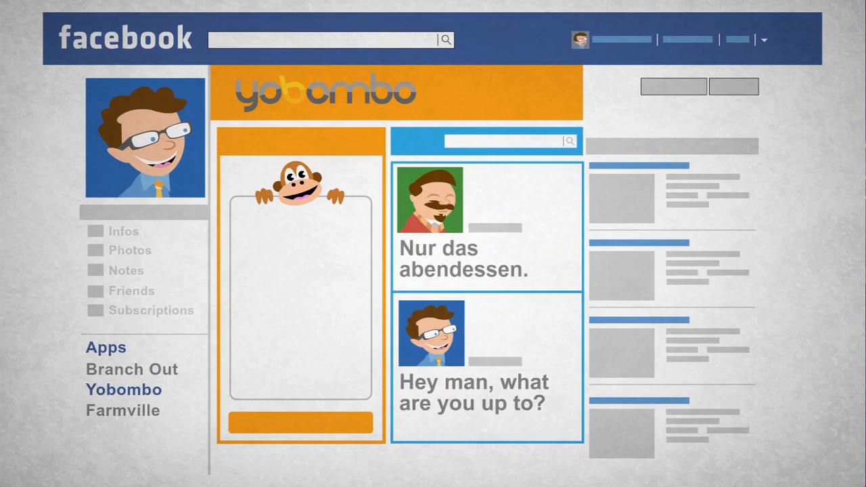
{"action": "left_click", "coordinate": [121, 411]}
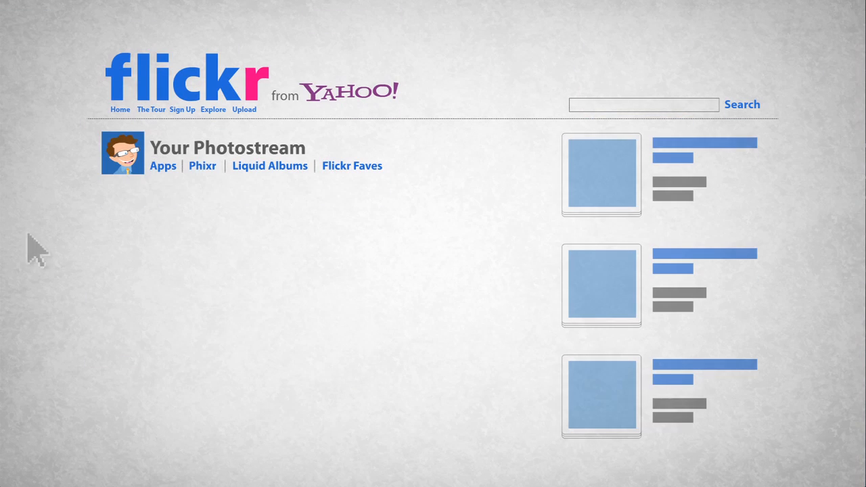
{"action": "left_click", "coordinate": [269, 166]}
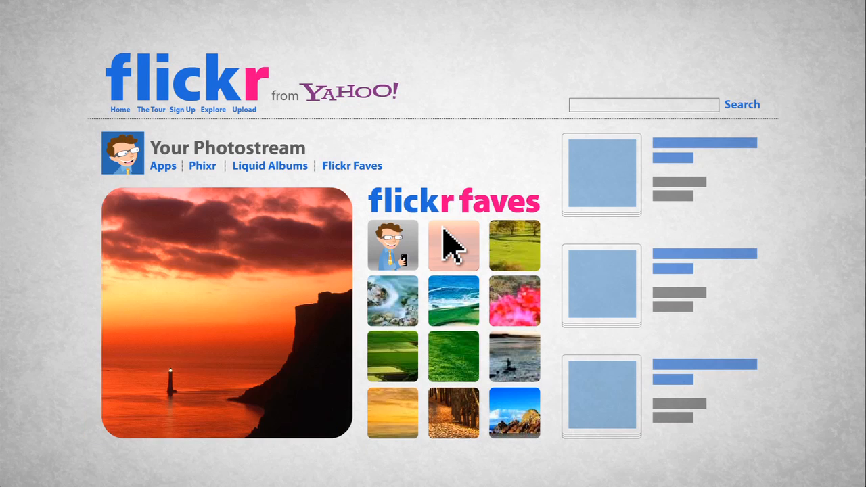
{"action": "left_click", "coordinate": [393, 245]}
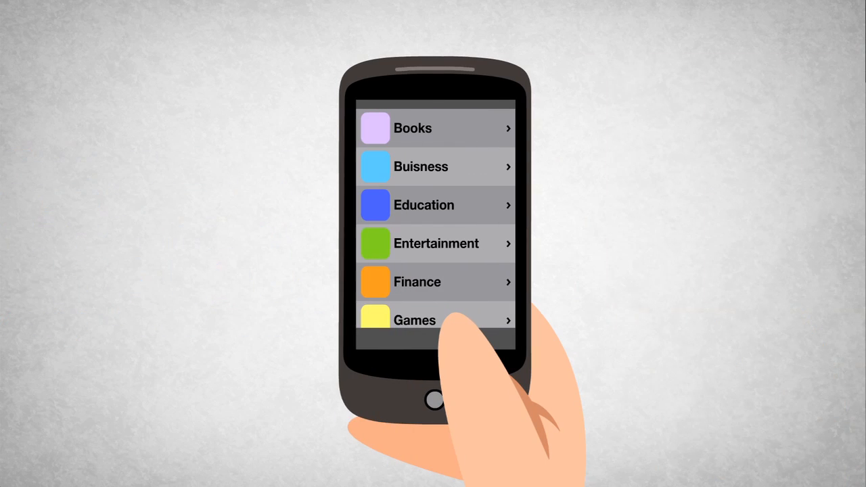
{"action": "scroll", "scroll_direction": "down", "scroll_amount": 3}
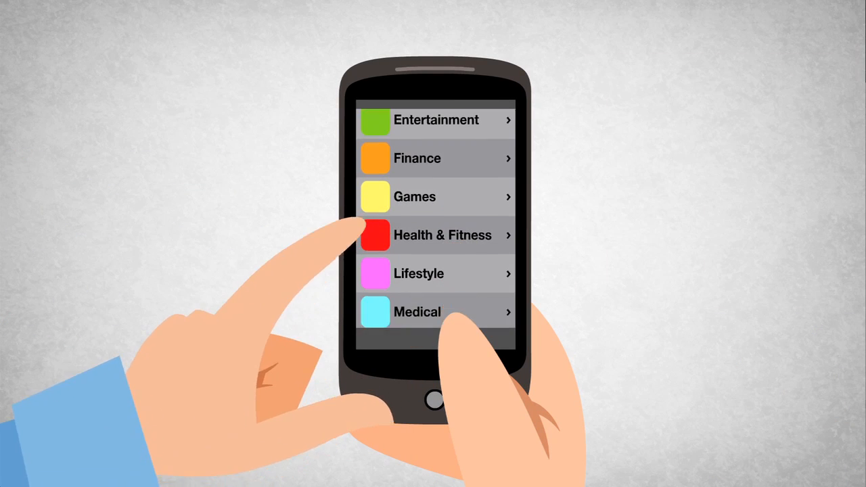
{"action": "scroll", "scroll_direction": "down", "scroll_amount": 3}
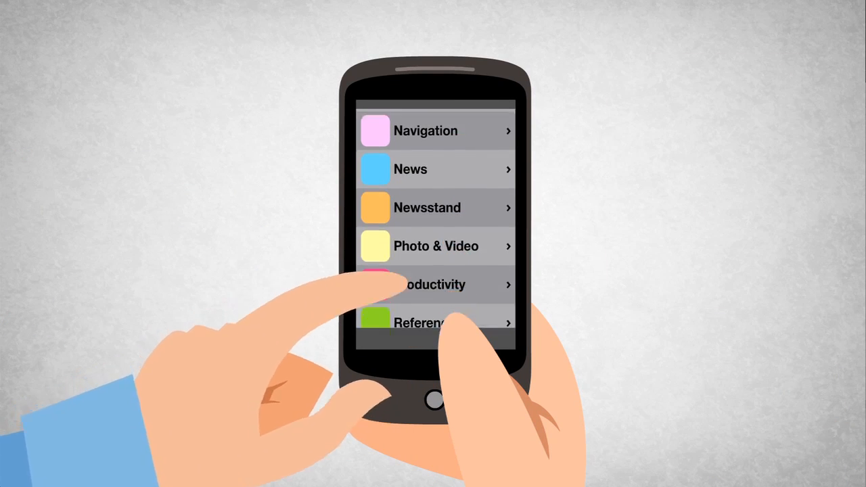